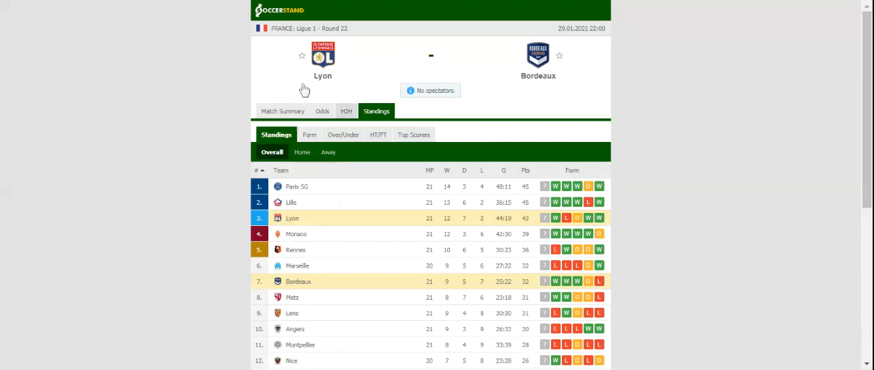
mouse_move(112, 5)
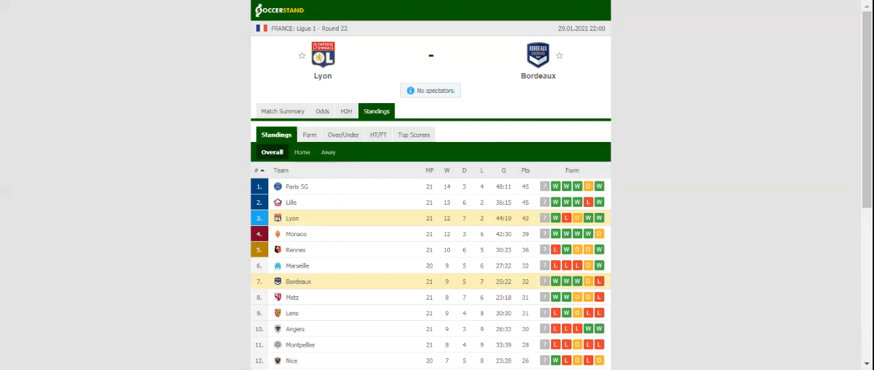
Show the H2H history with both teams' last five results for Lyon vs Bordeaux.
click(347, 110)
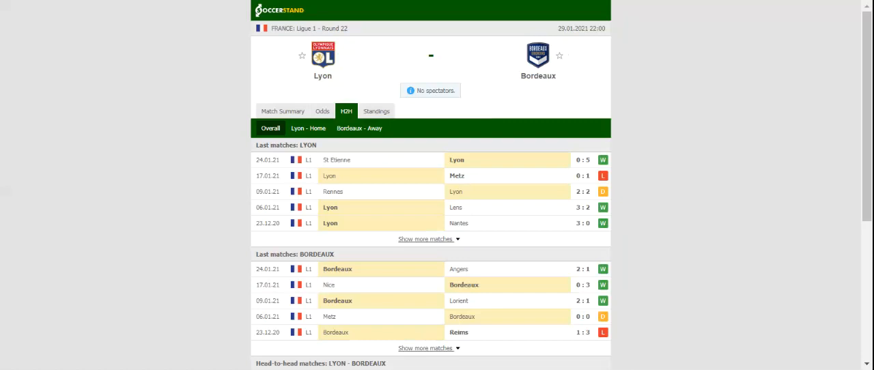
Show the full-time 1X2 bookmaker odds, including bet365's 7.00 on Bordeaux.
click(323, 111)
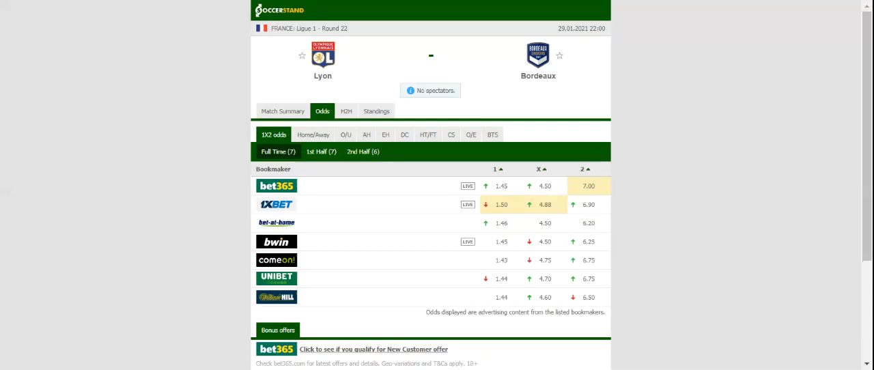
mouse_move(343, 69)
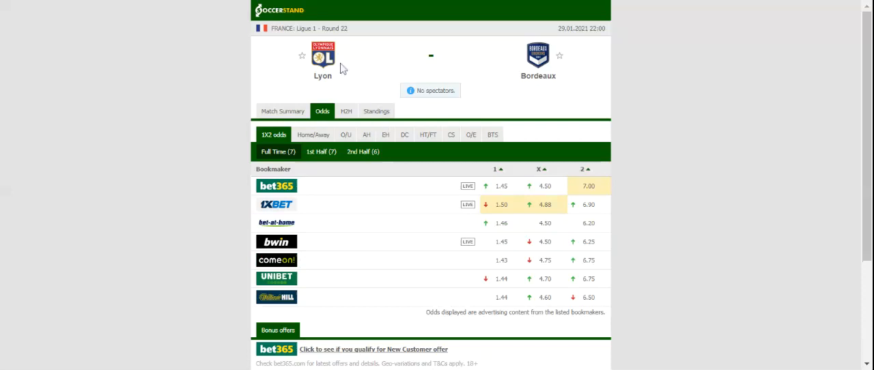